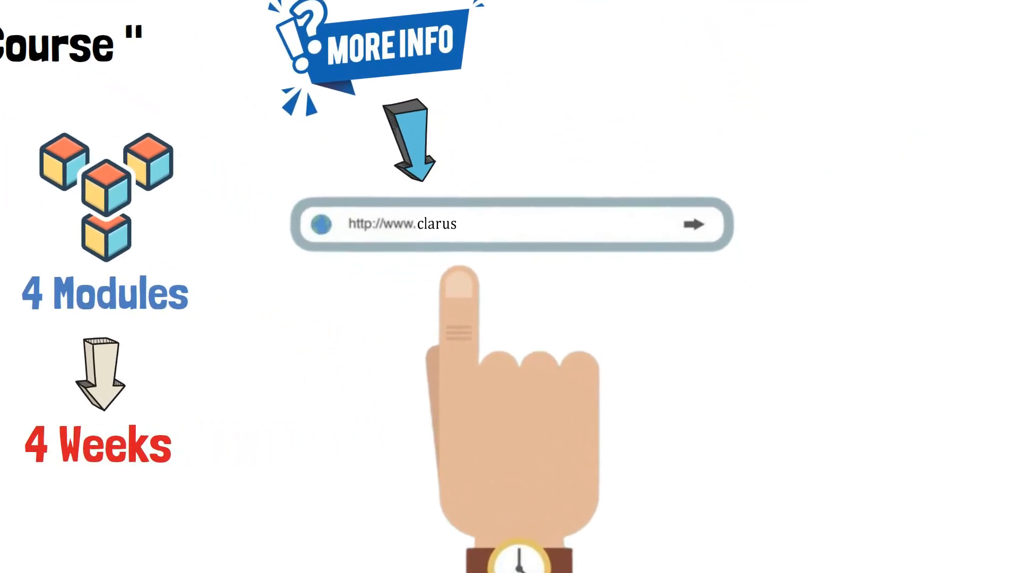
{"action": "type", "text": "way.com/salesforce"}
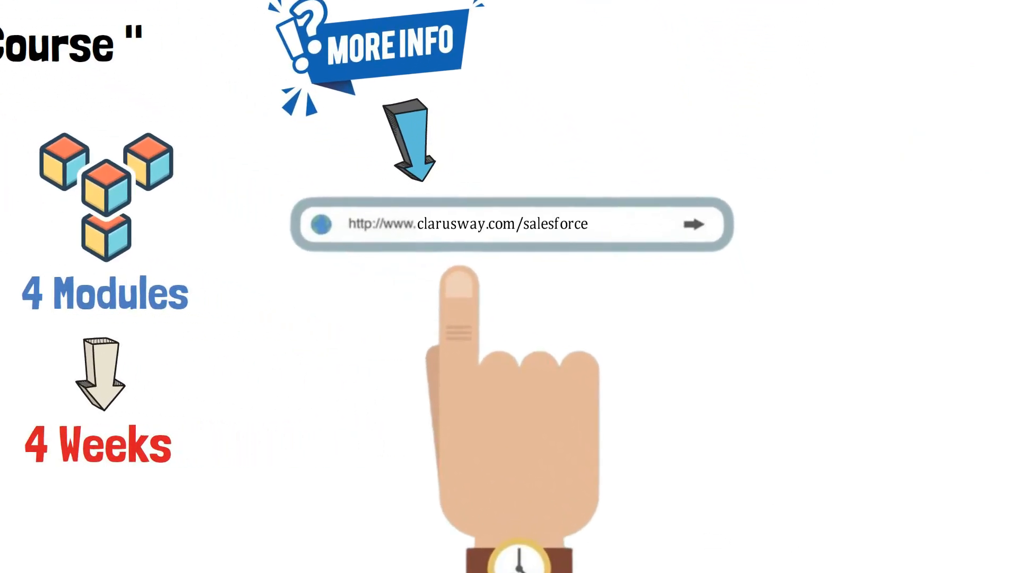